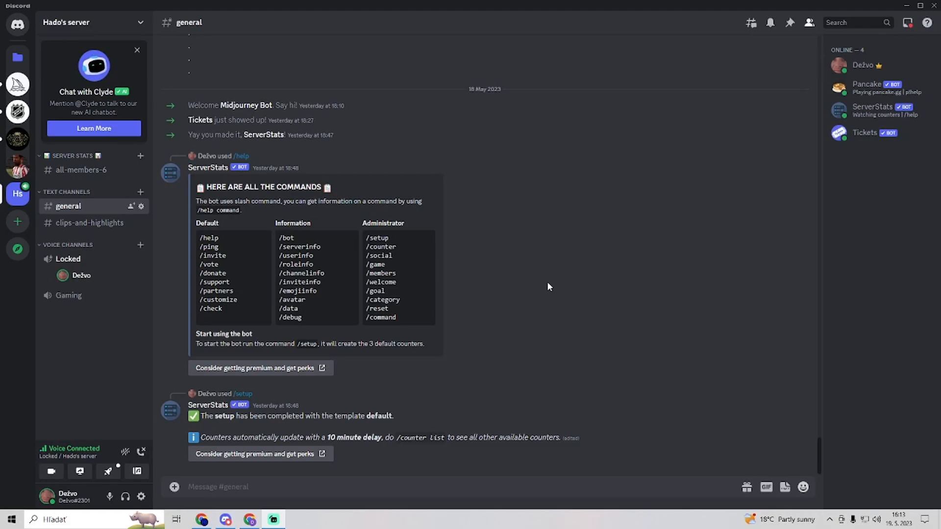
pyautogui.moveTo(83, 263)
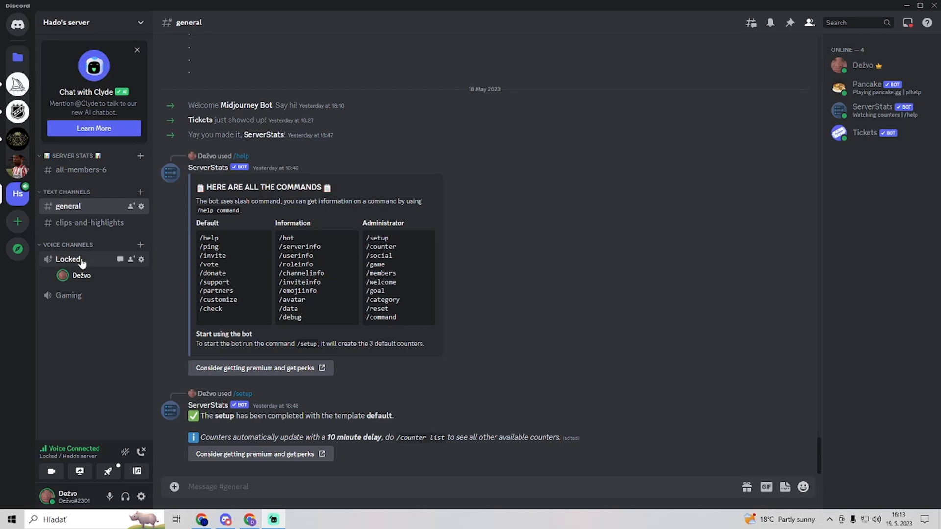
pyautogui.moveTo(136, 471)
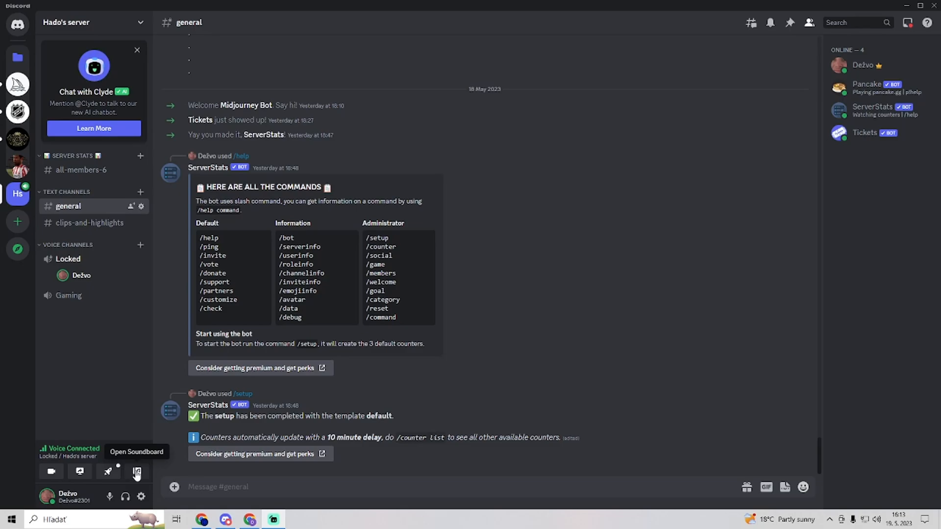
pyautogui.click(136, 472)
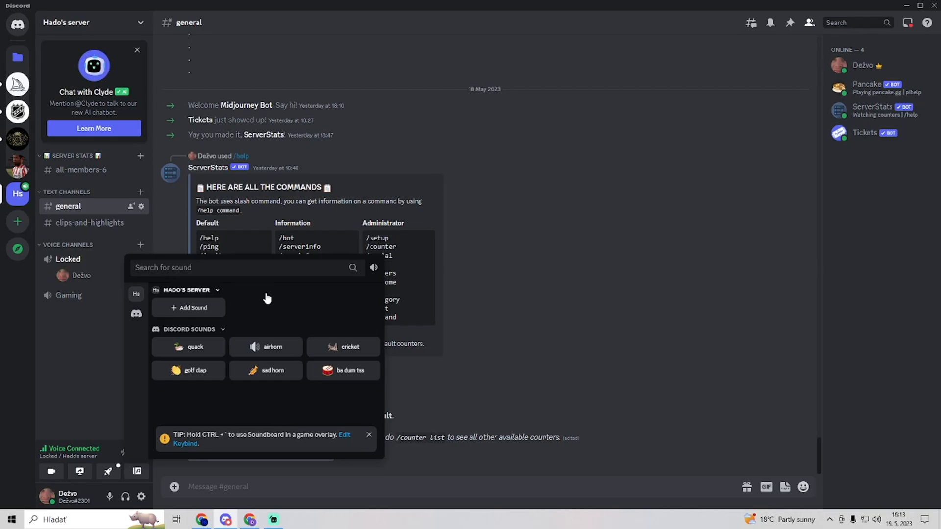
pyautogui.moveTo(294, 295)
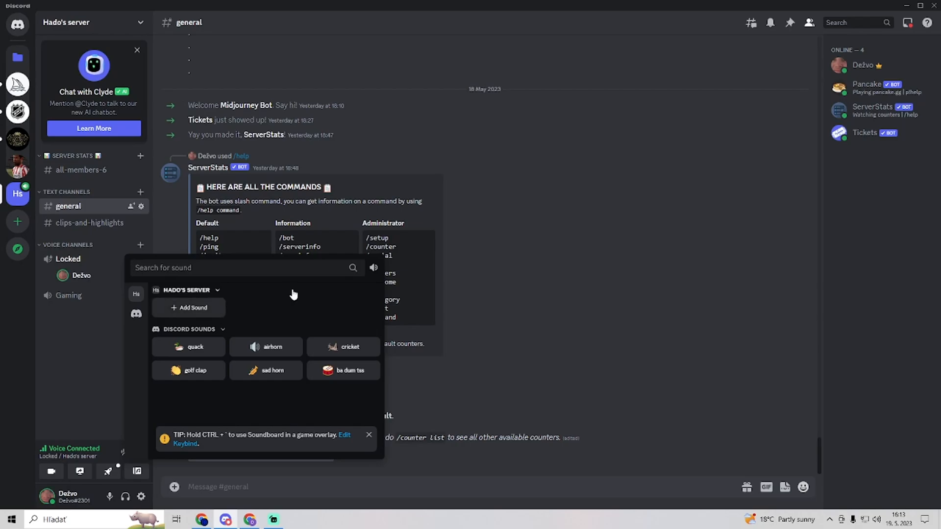
pyautogui.moveTo(294, 292)
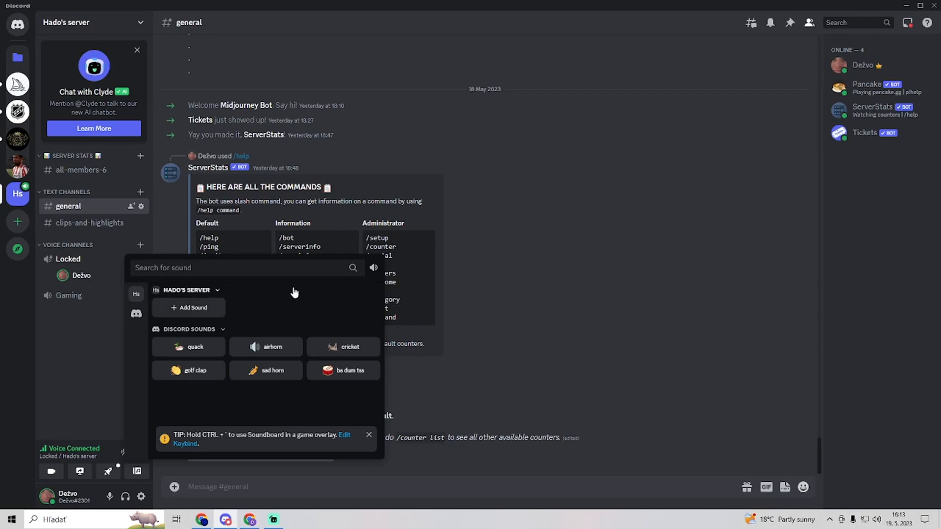